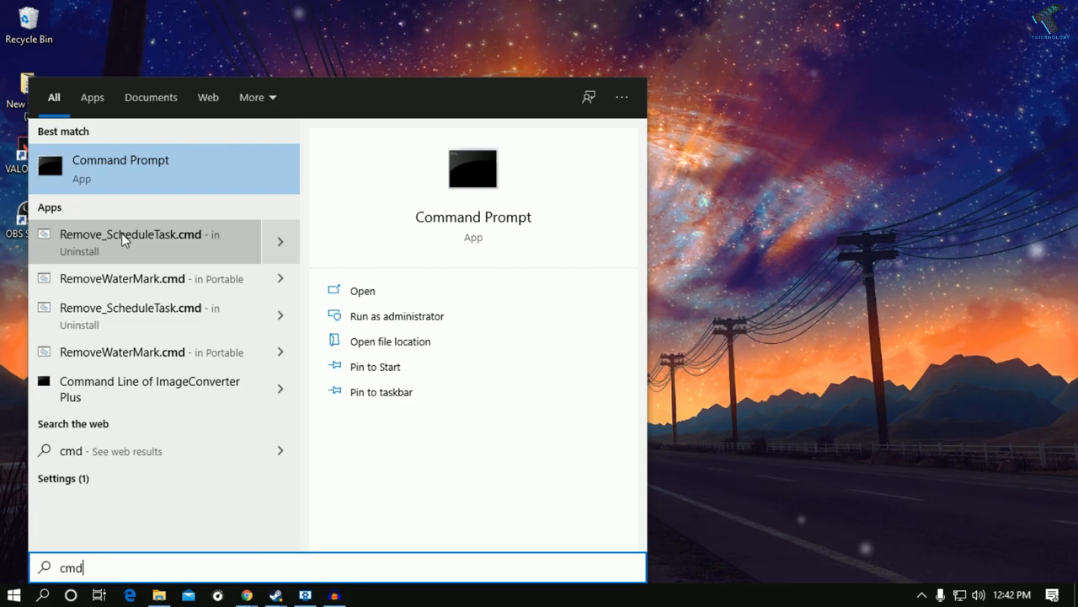
# Step: Bring up the launch options for Command Prompt to run it as administrator
pyautogui.rightClick(122, 169)
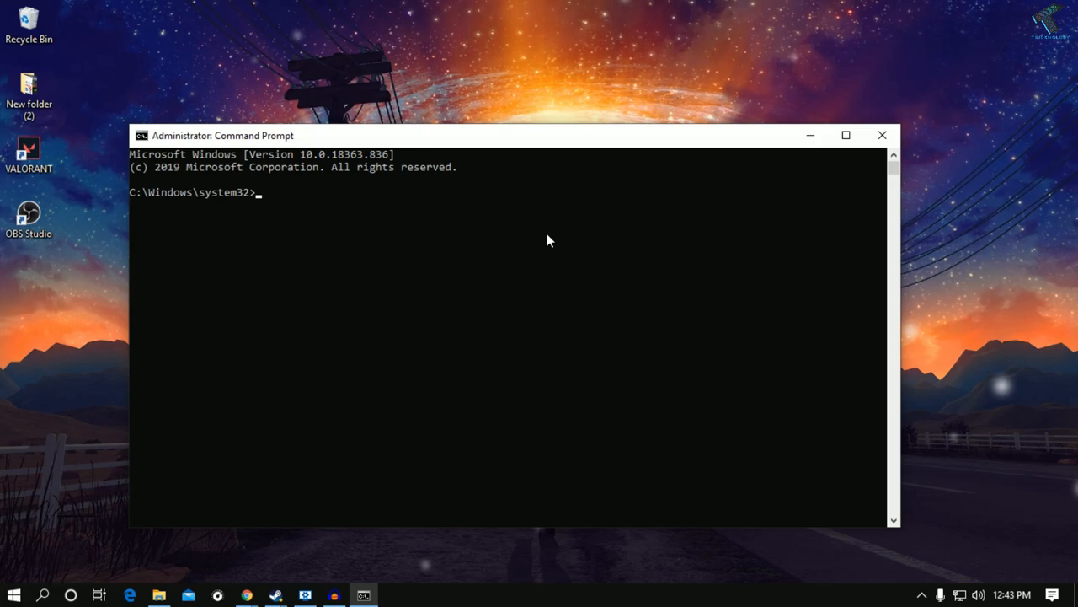
# Step: Run 'fsutil behavior query memoryusage', which reports MemoryUsage = 1, and begin the next command
pyautogui.moveTo(222, 135); pyautogui.dragTo(276, 81)
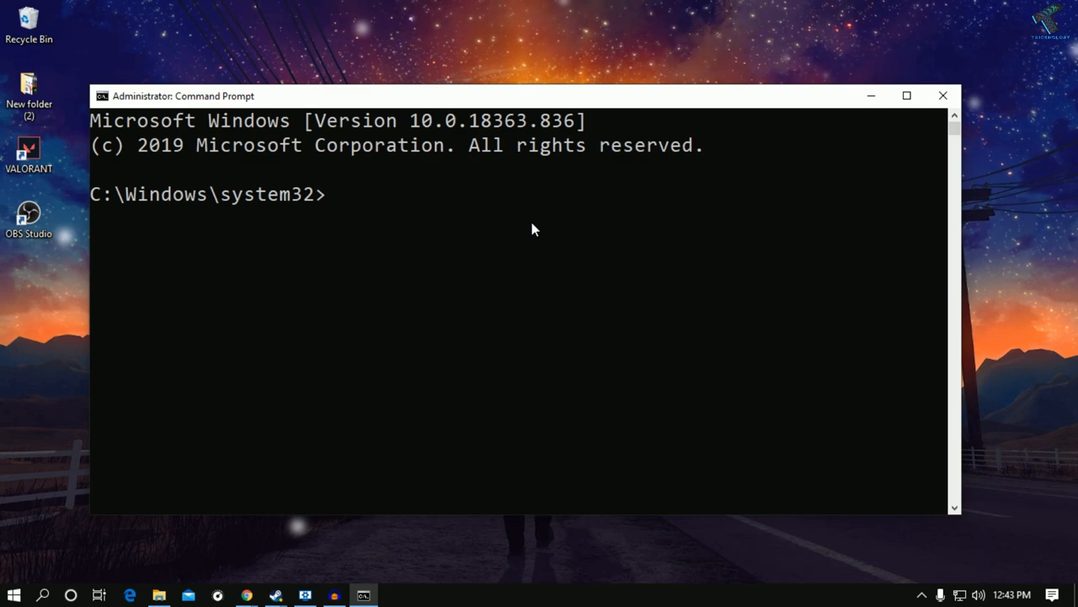
pyautogui.write('fsutil be')
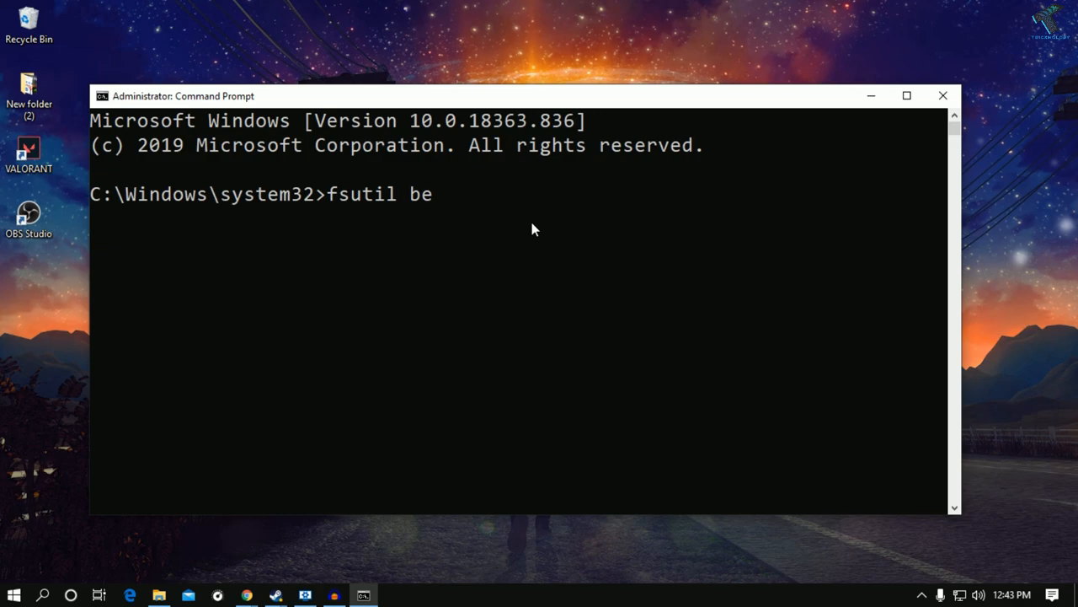
pyautogui.write('havior query')
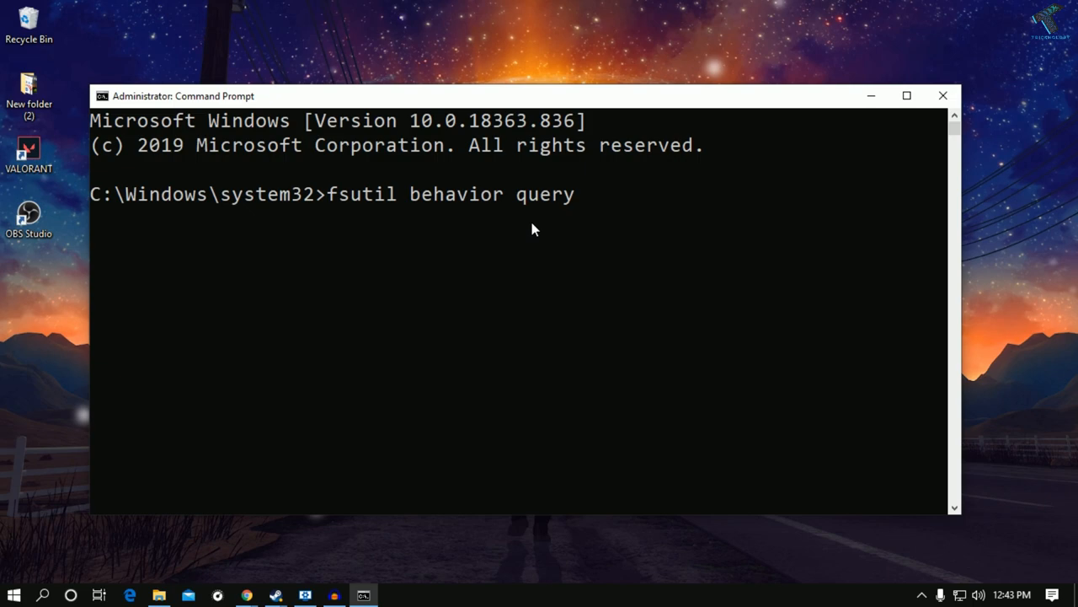
pyautogui.write('memoryusage')
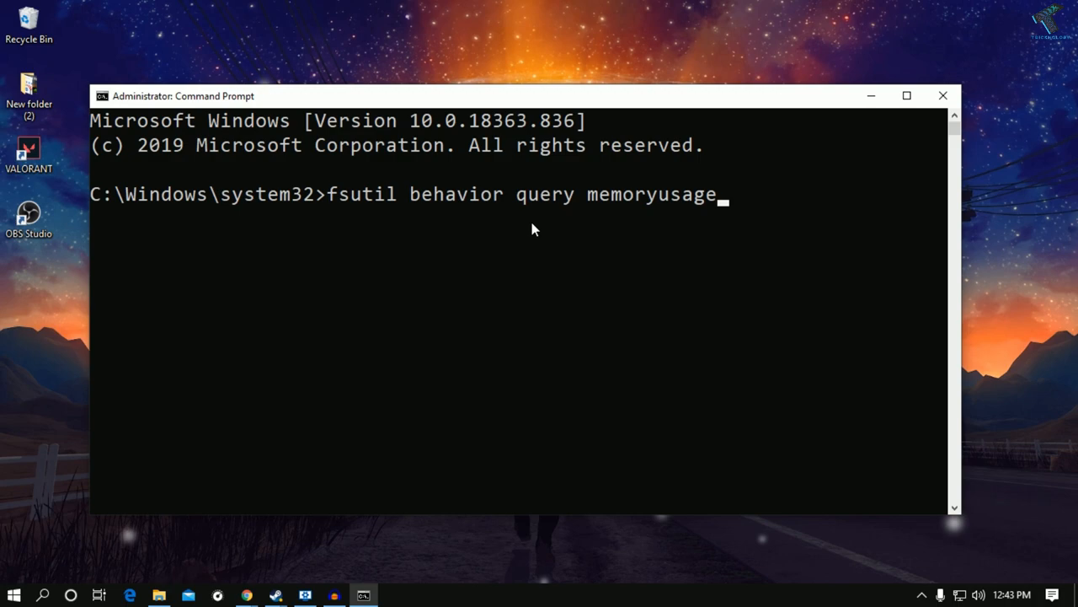
pyautogui.press('enter')
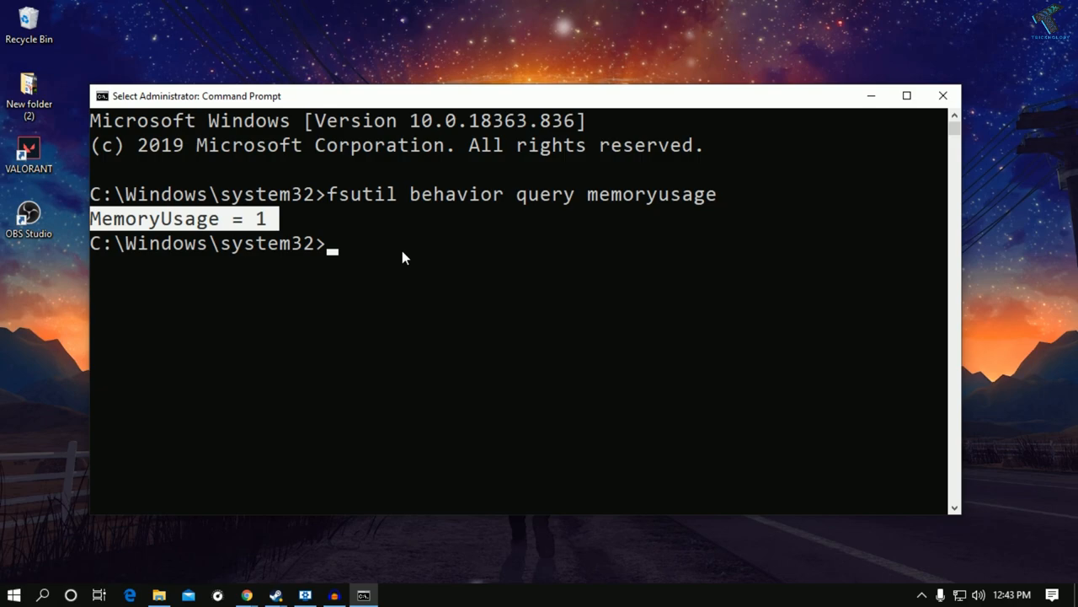
pyautogui.write('f')
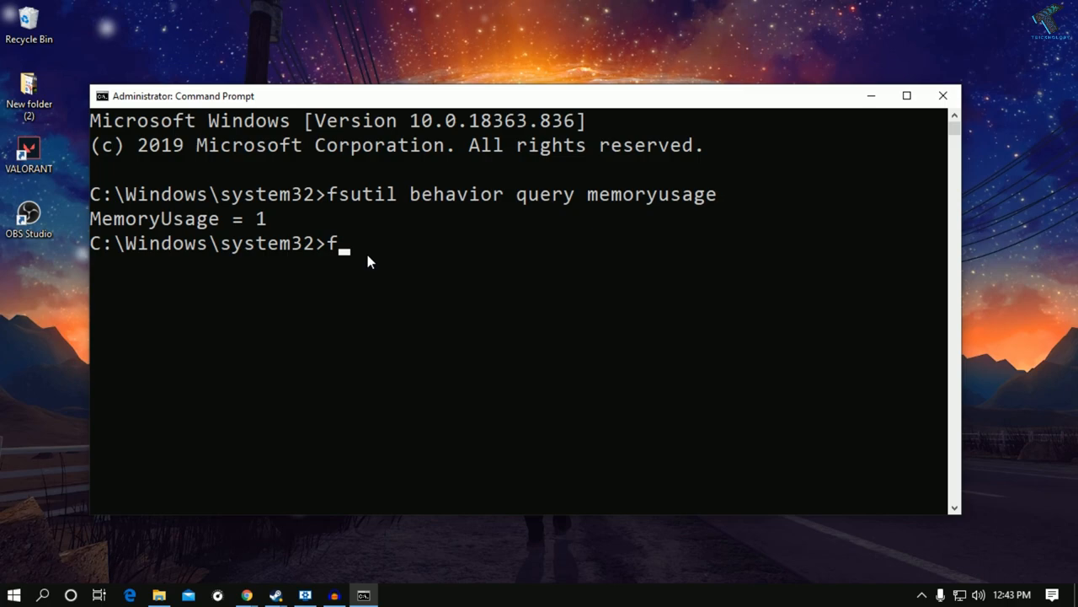
# Step: Continue typing 'fsutil behavior', then close the console and search 'cmd' from Start again
pyautogui.write('sutil behavior')
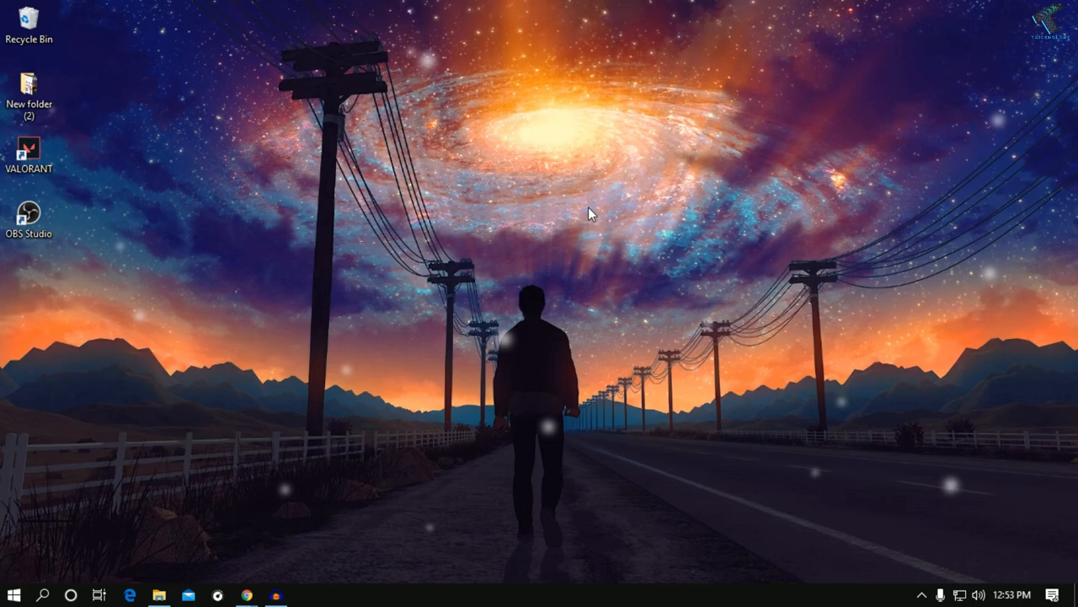
pyautogui.click(13, 595)
pyautogui.write('apps: cmd')
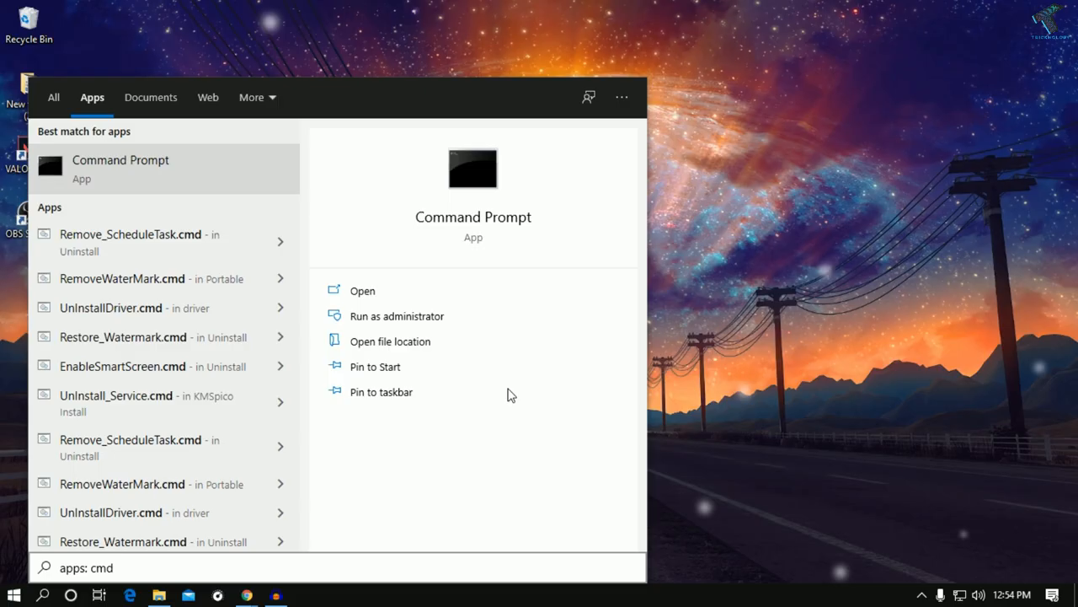
# Step: Launch Command Prompt as administrator, then go to This PC in File Explorer
pyautogui.click(397, 317)
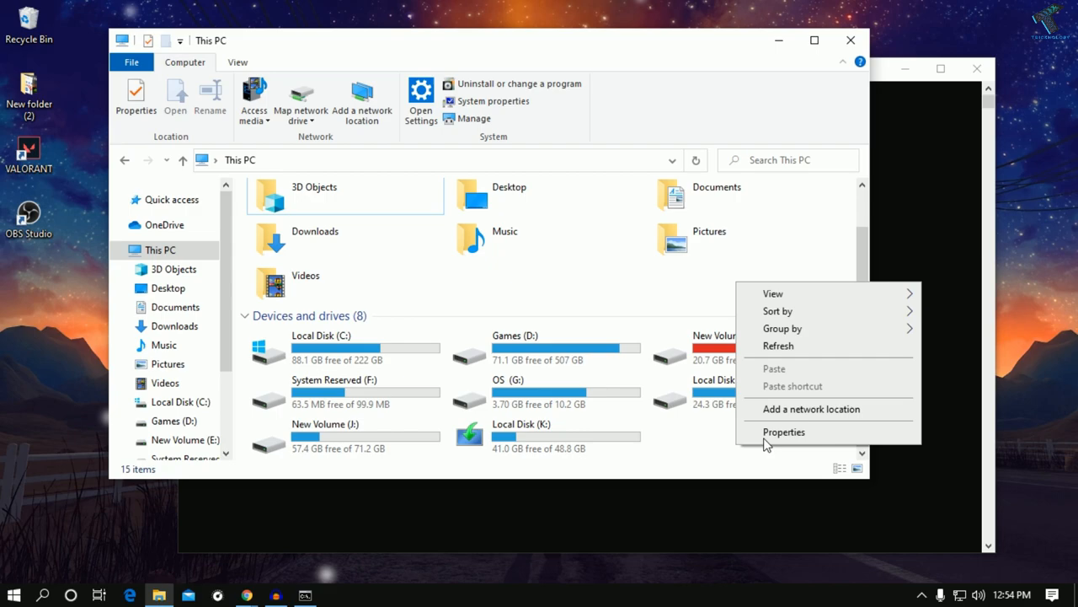
# Step: View the system information for This PC via its Properties, then move to Google in Chrome
pyautogui.rightClick(158, 250)
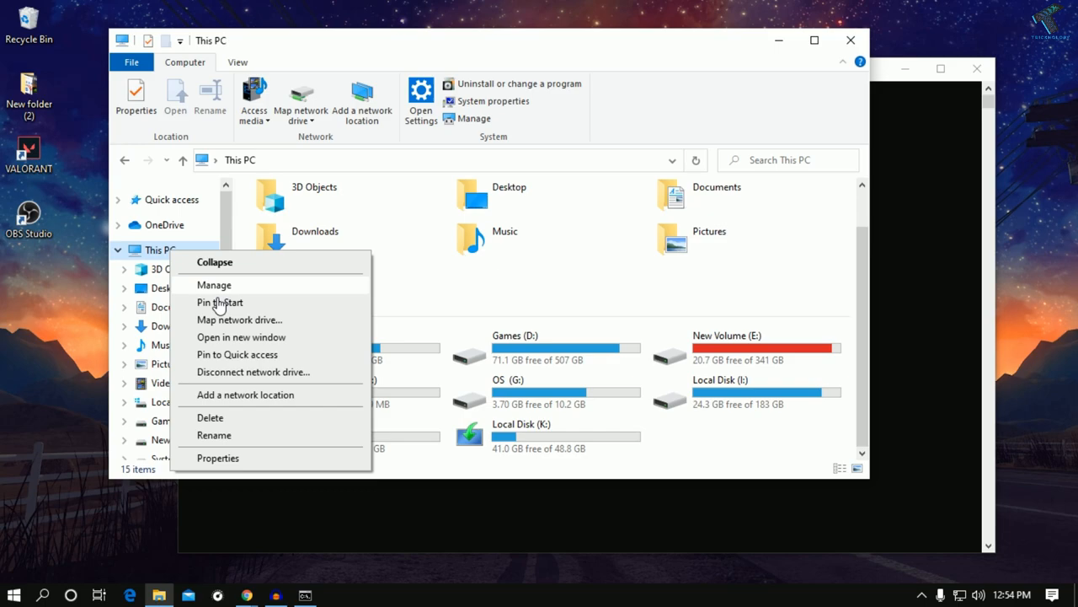
pyautogui.click(218, 459)
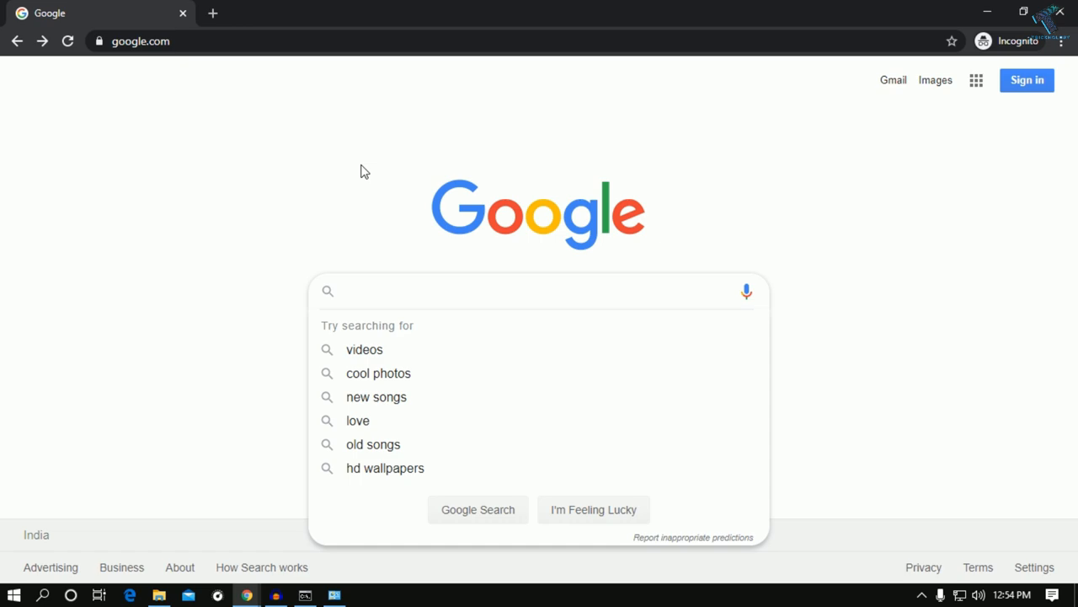
# Step: Search 'convert gb to mb' on Google and enter 16 in the converter
pyautogui.write('convert')
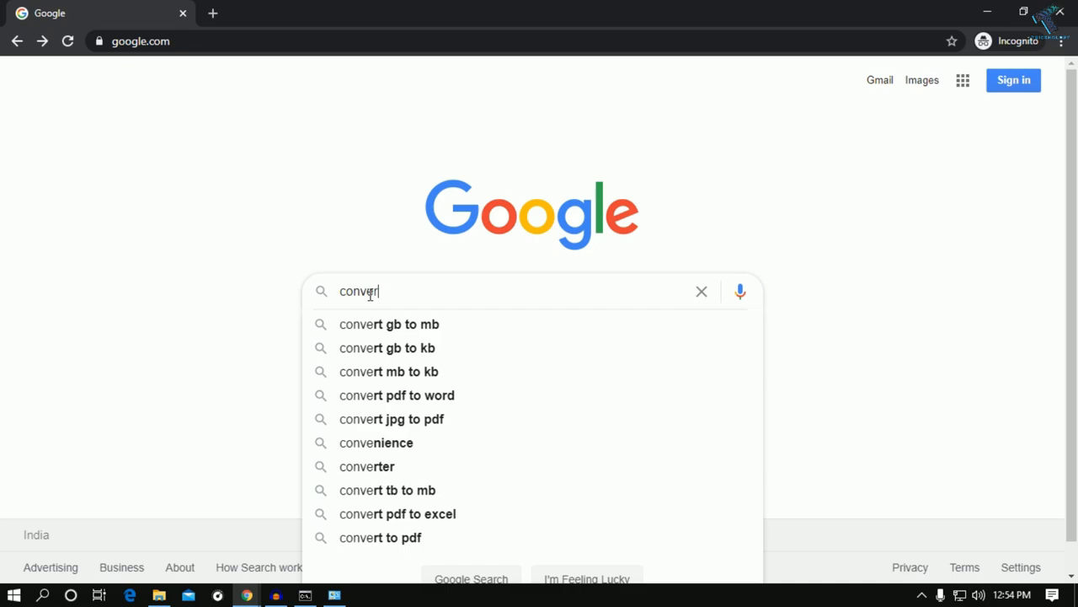
pyautogui.click(389, 323)
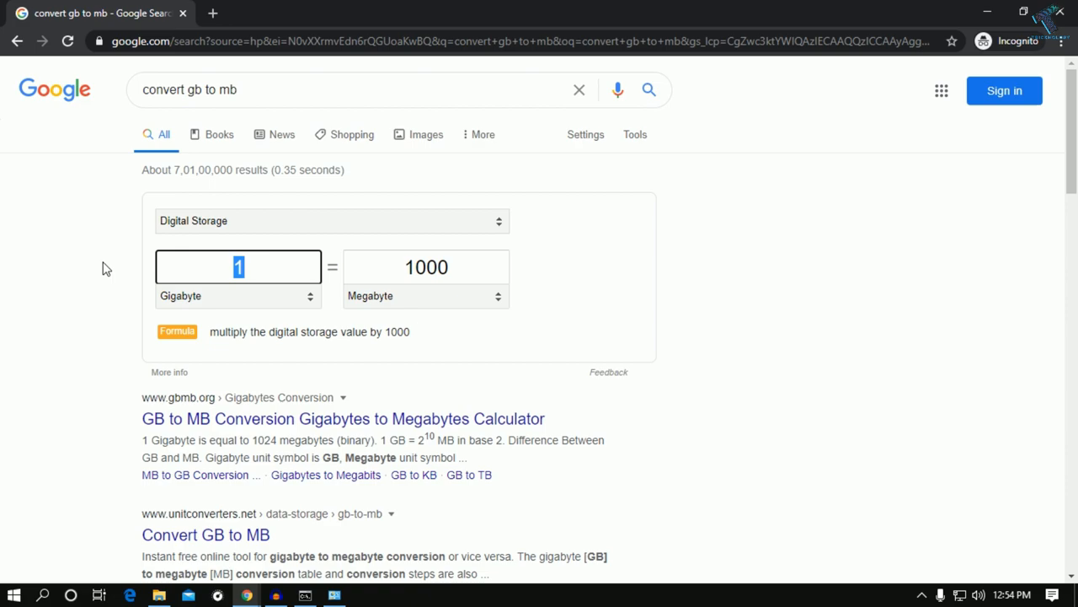
pyautogui.write('16')
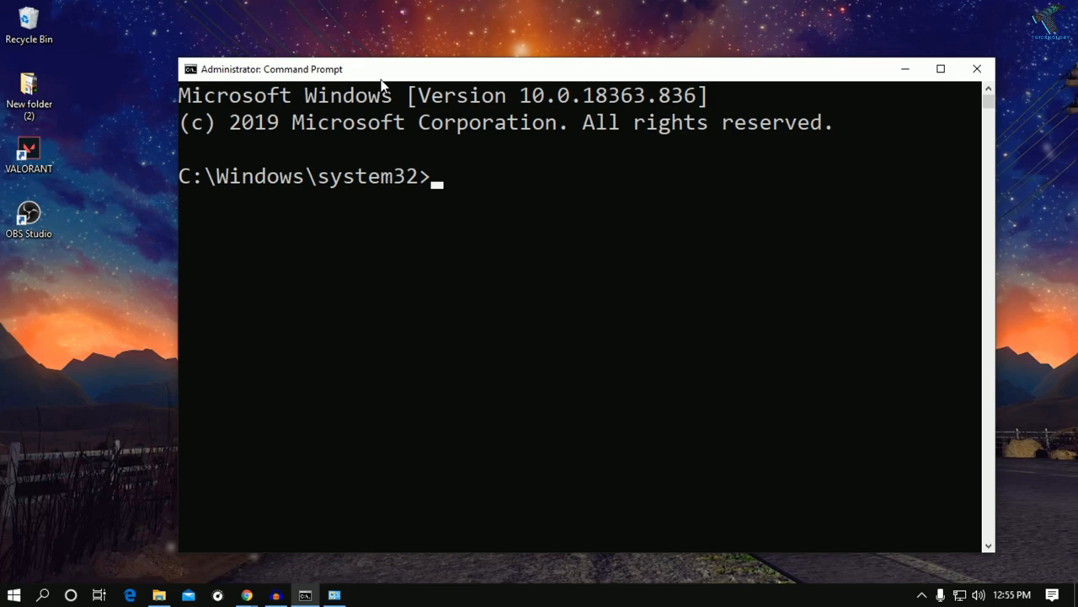
# Step: Run 'bcdedit /set increaseuserva 8000', reported as completed successfully
pyautogui.write('bcdedit')
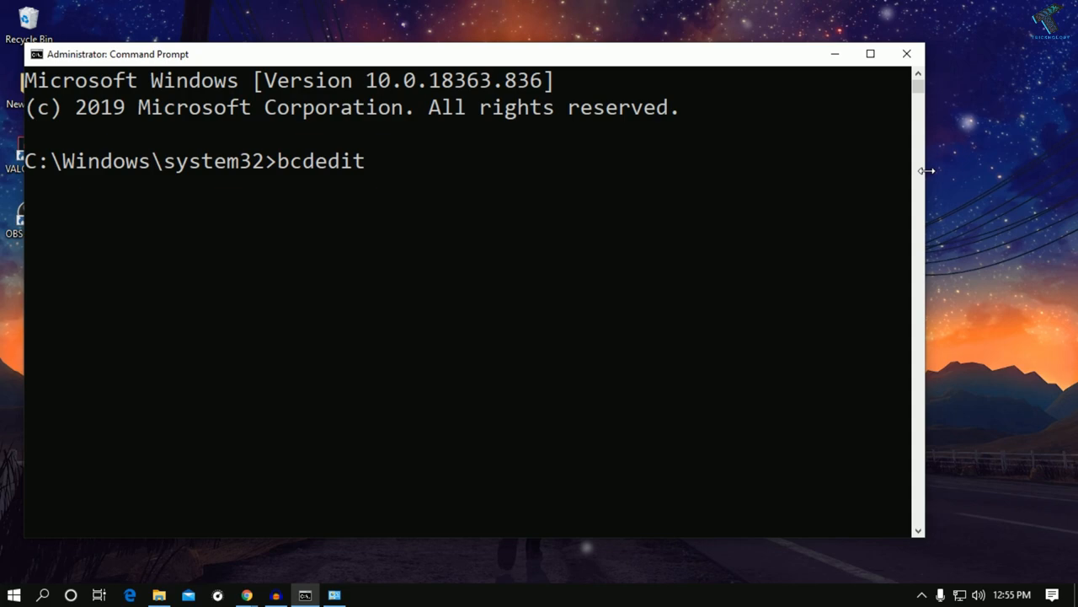
pyautogui.write('/set increaseuserva')
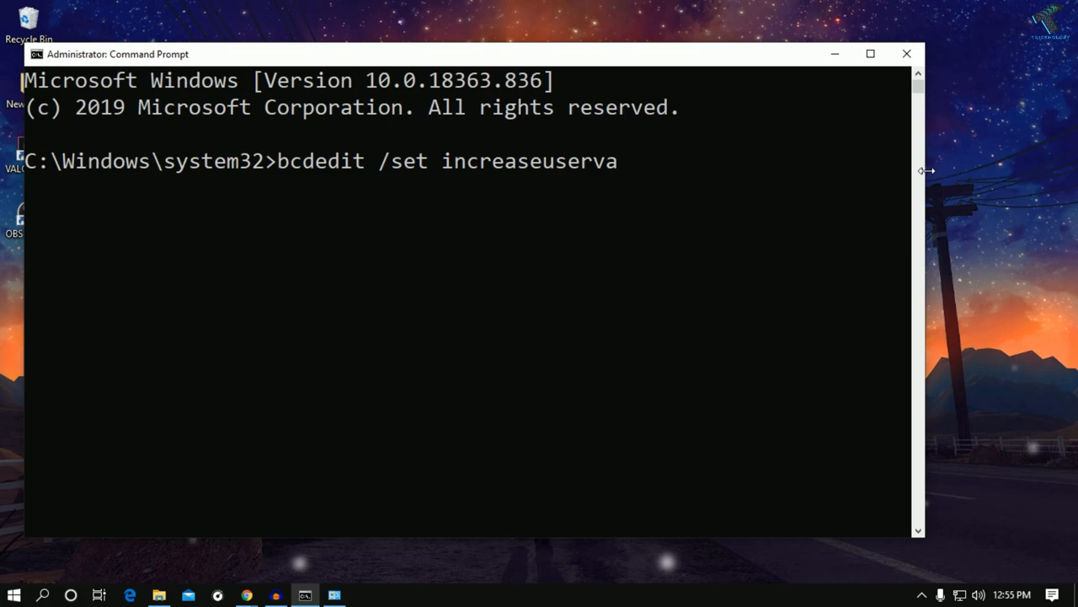
pyautogui.write('8000')
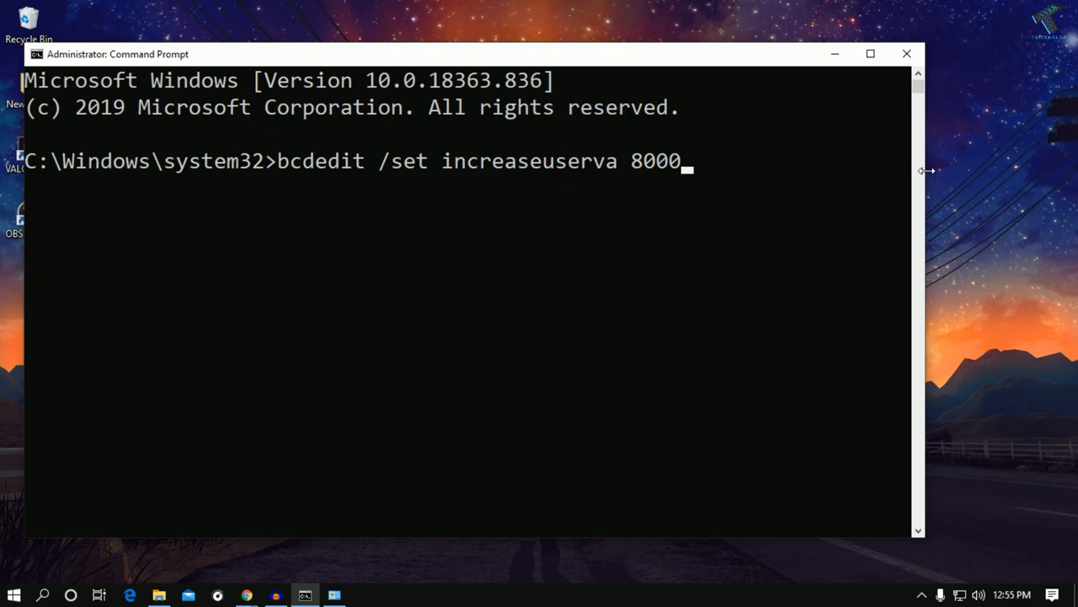
pyautogui.press('enter')
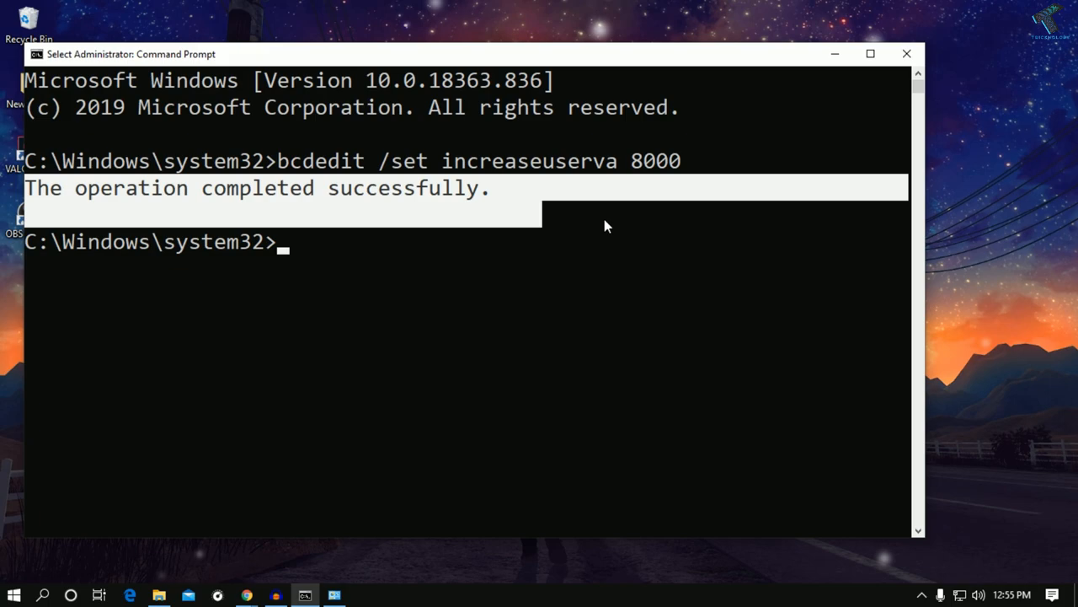
pyautogui.moveTo(142, 537)
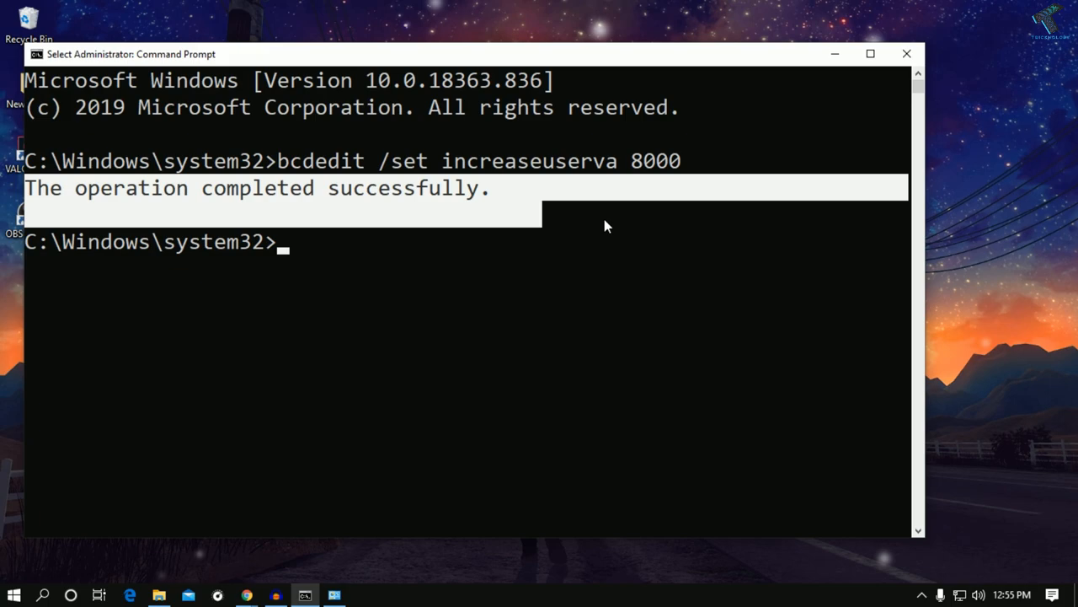